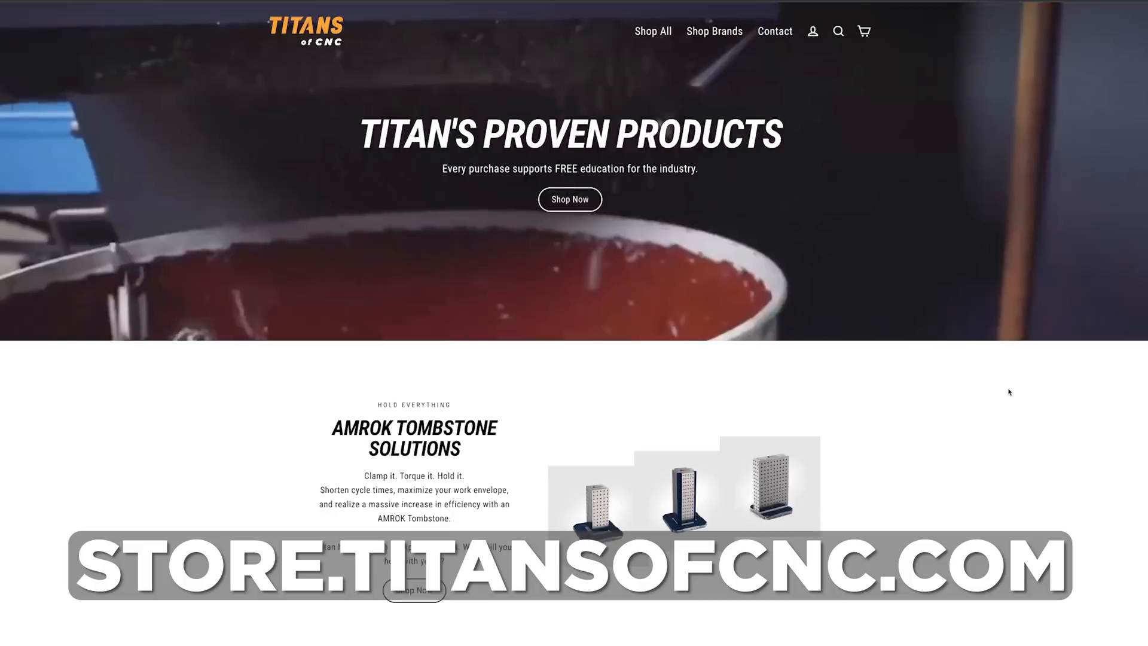
pyautogui.scroll(-3)
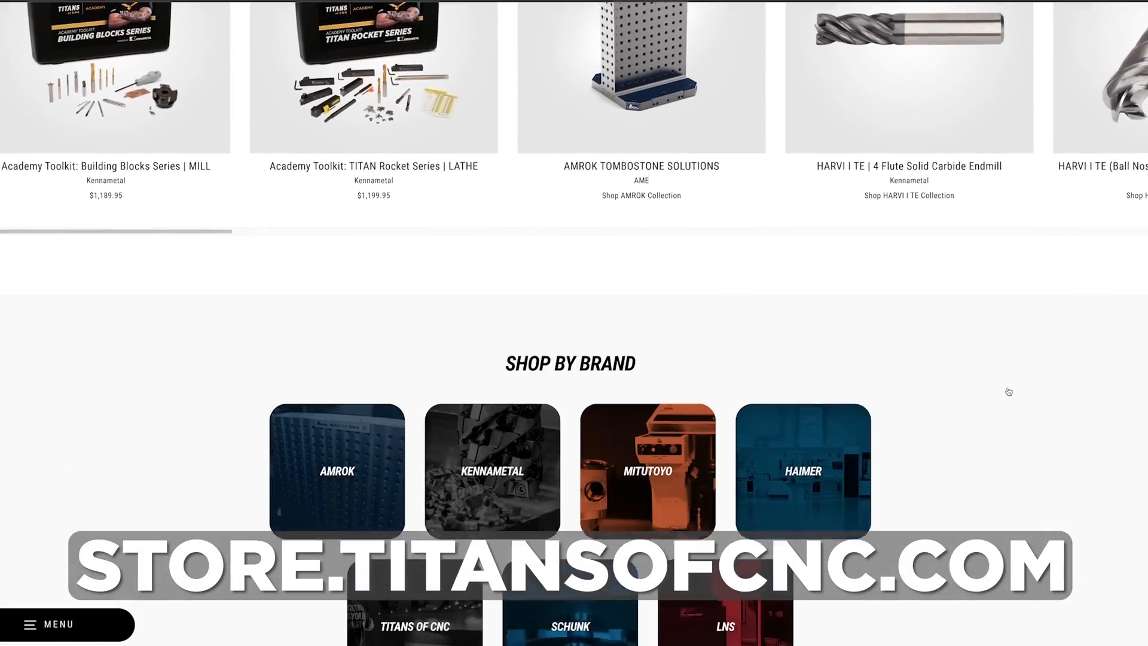